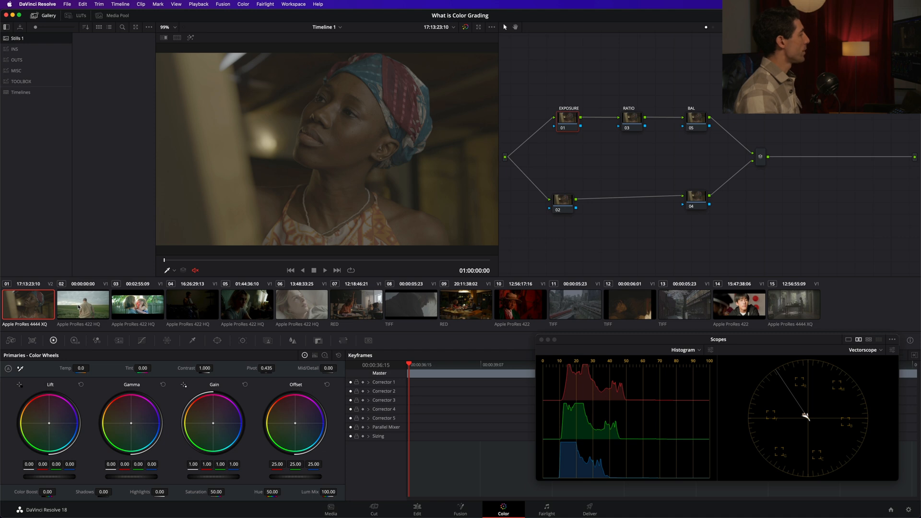
# Step: Preview the mother-and-child and field clips, then return to the first clip
pyautogui.click(137, 304)
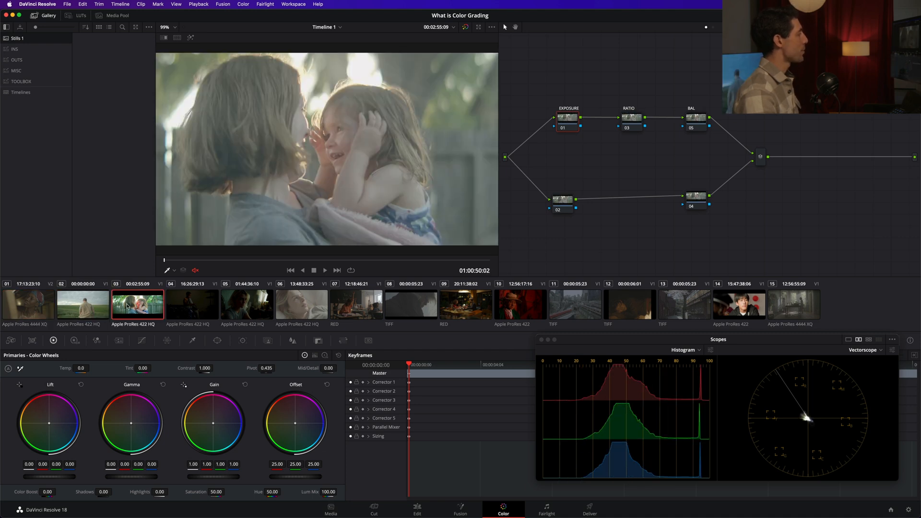
pyautogui.click(83, 305)
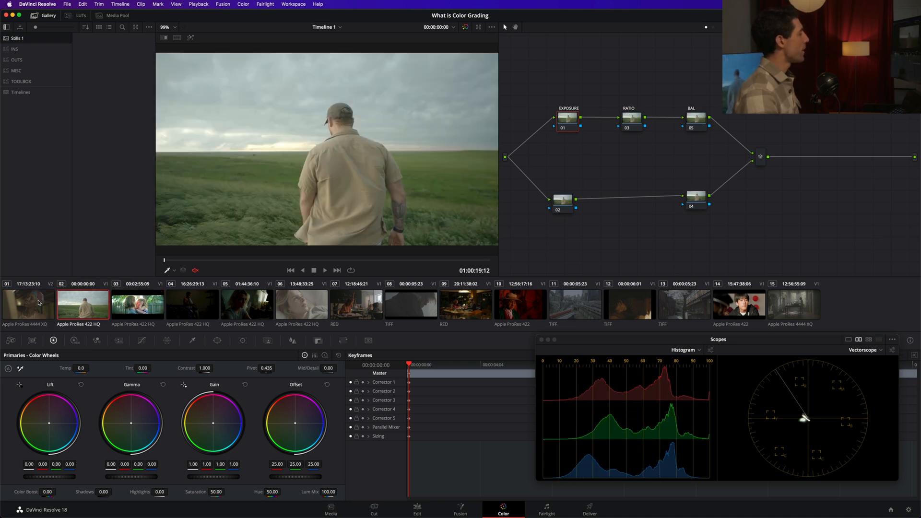
pyautogui.click(29, 304)
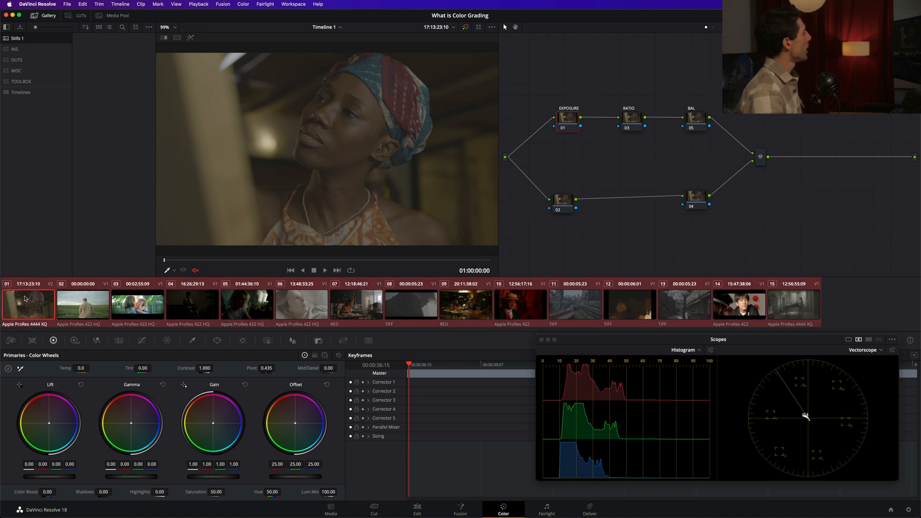
# Step: Color-manage the selected clips via the input color space option, then review the field clip
pyautogui.rightClick(27, 304)
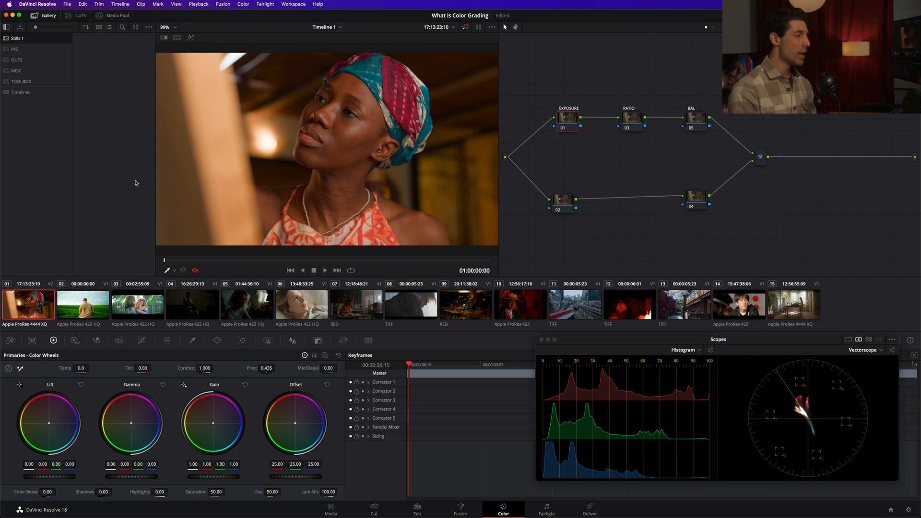
pyautogui.click(83, 304)
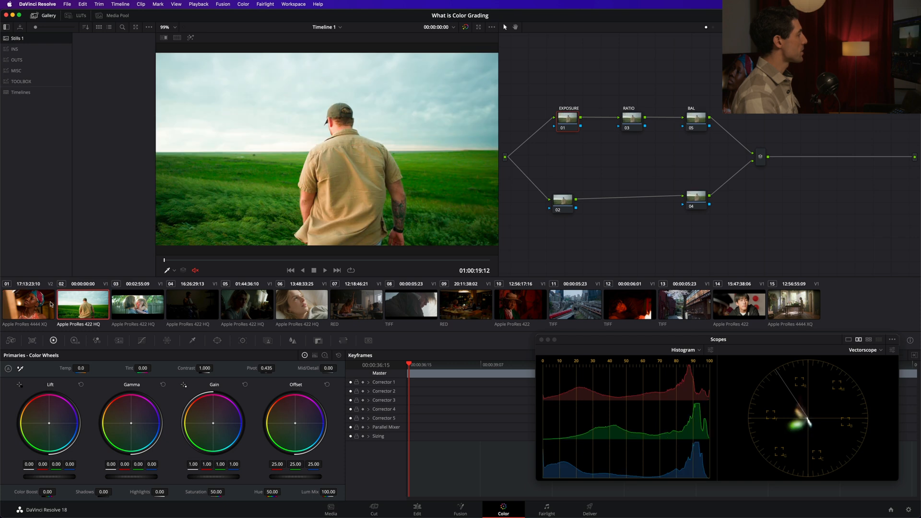
pyautogui.click(29, 305)
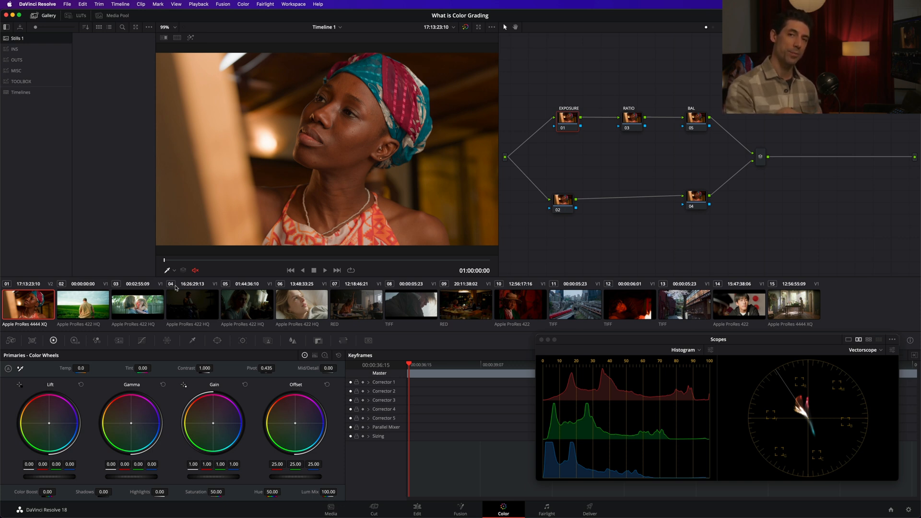
pyautogui.moveTo(52, 242)
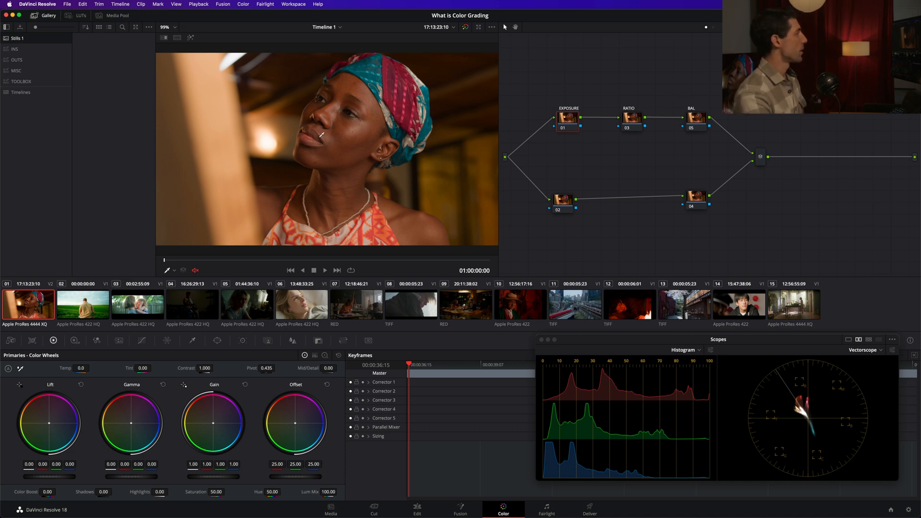
pyautogui.moveTo(538, 133)
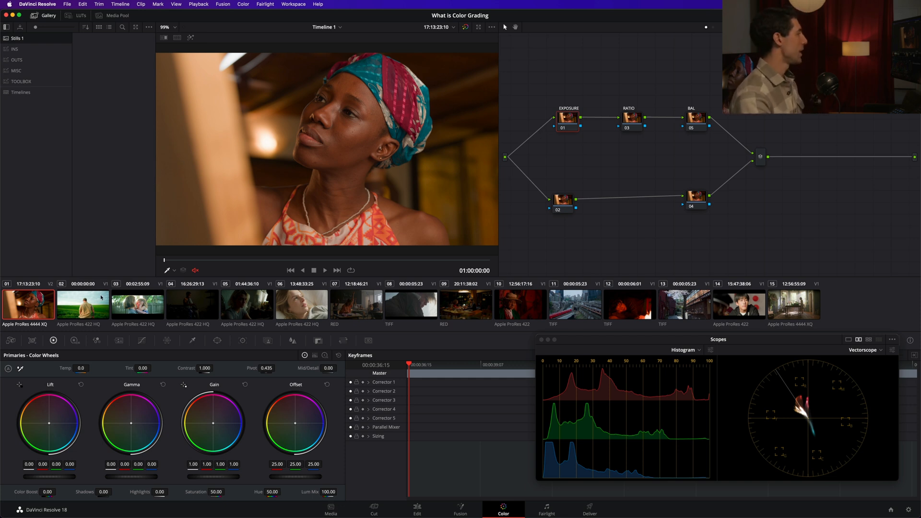
# Step: Review the converted field and mother-and-child clips, ending on the first clip
pyautogui.click(82, 304)
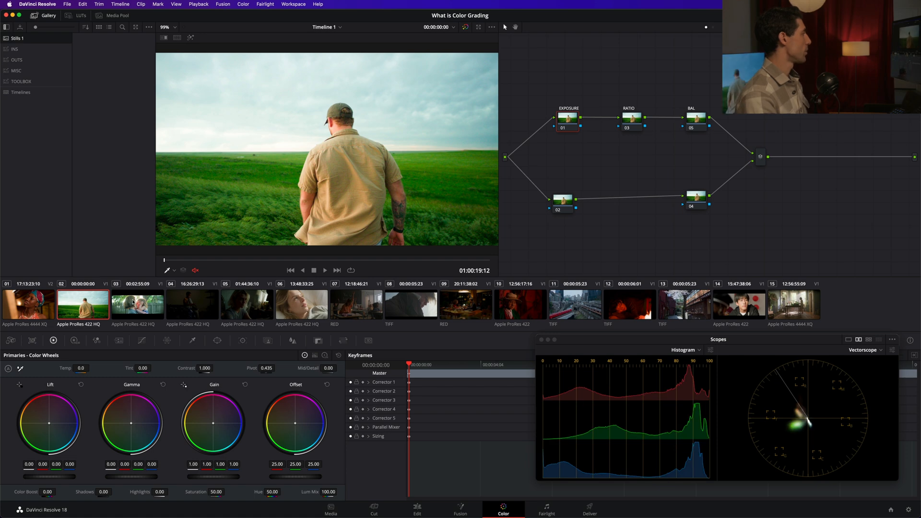
pyautogui.click(138, 304)
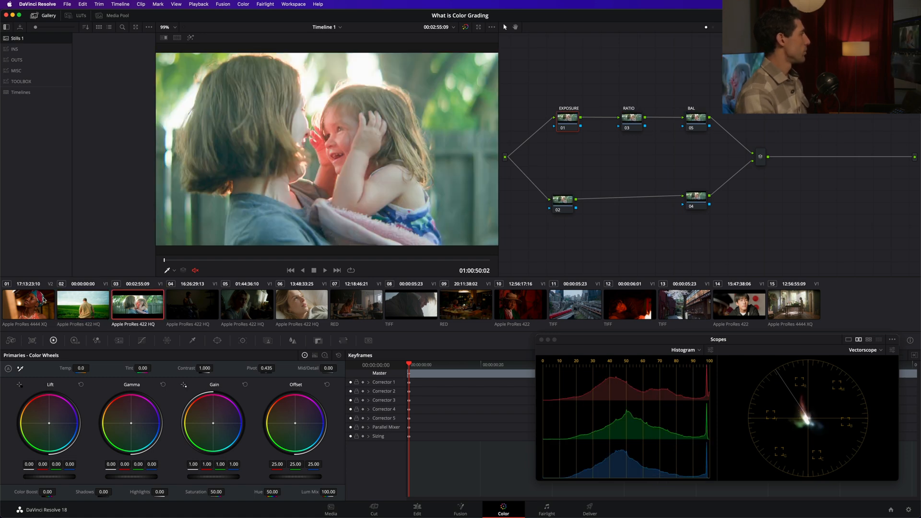
pyautogui.click(28, 304)
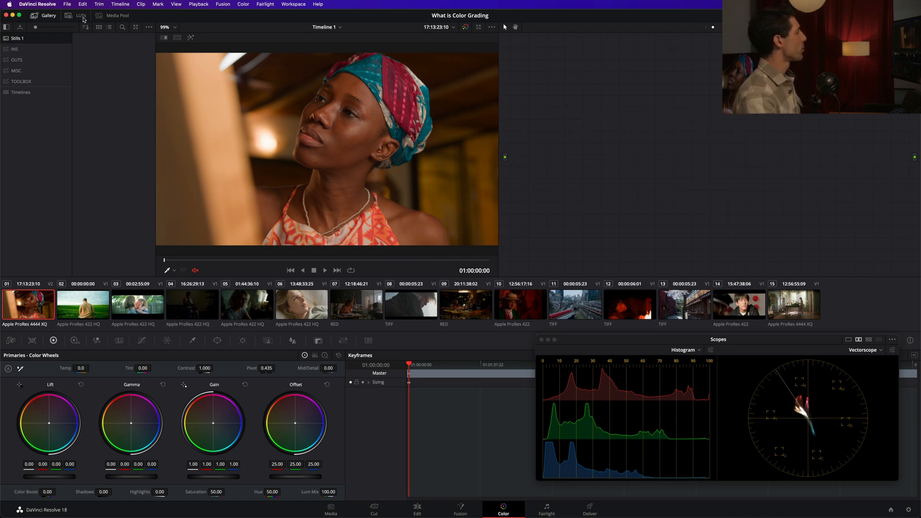
# Step: Show the LUT browser with the Voyager Essentials Pack folder expanded
pyautogui.click(81, 15)
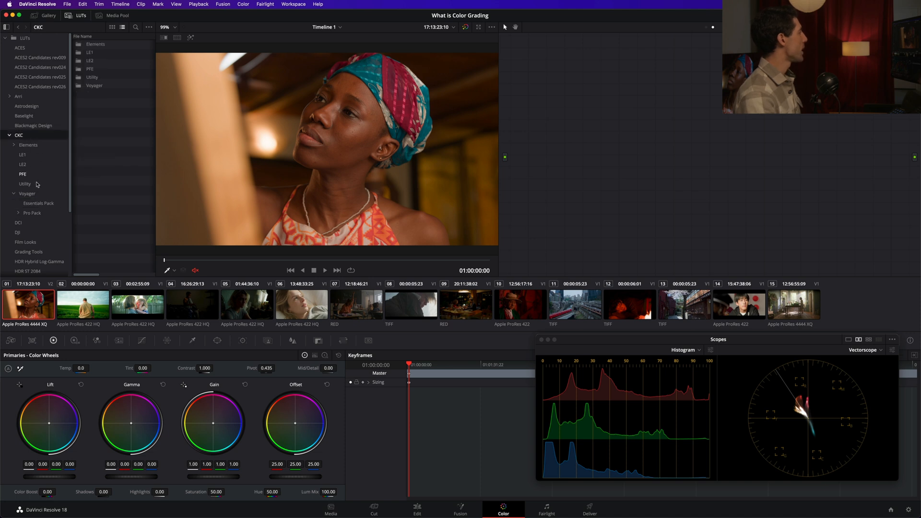
pyautogui.click(27, 194)
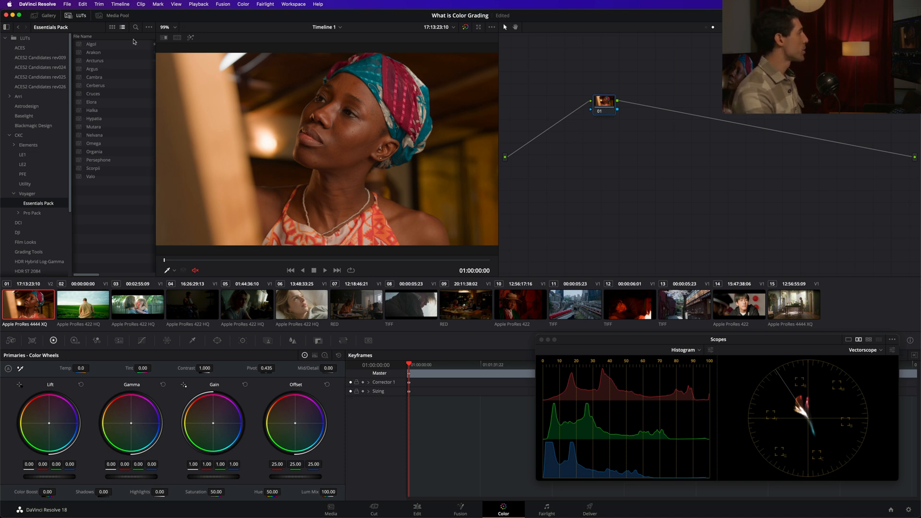
pyautogui.moveTo(105, 77)
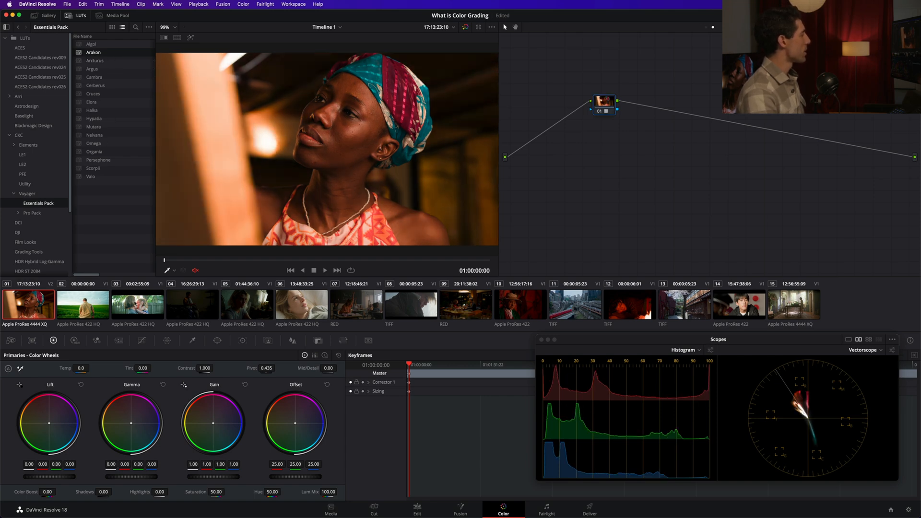
pyautogui.click(137, 304)
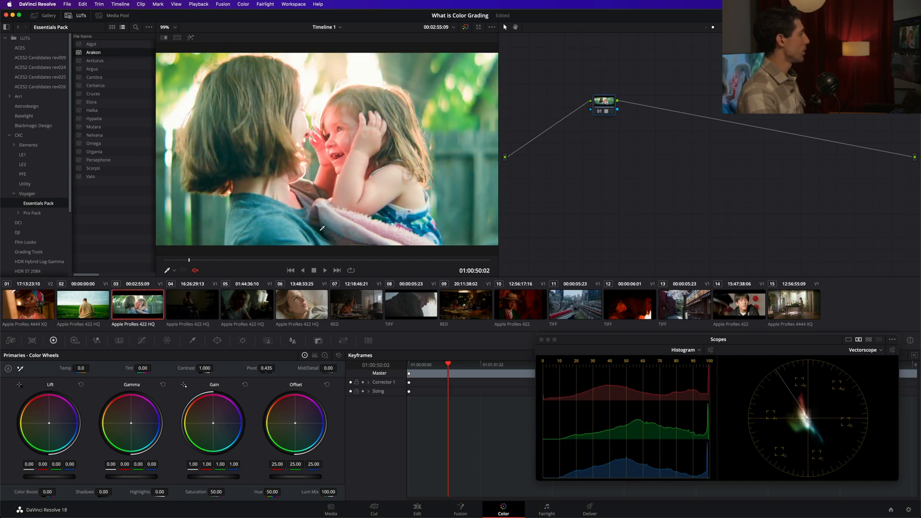
pyautogui.click(301, 304)
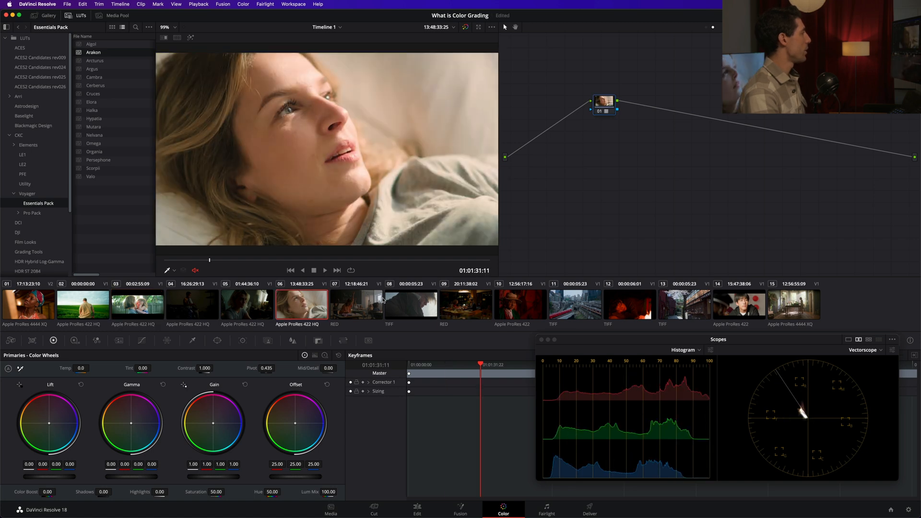
pyautogui.click(357, 304)
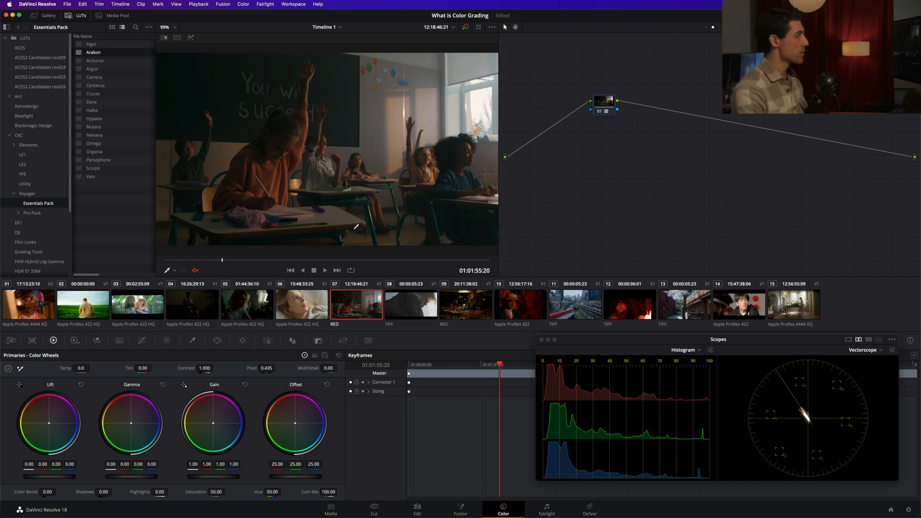
pyautogui.click(574, 304)
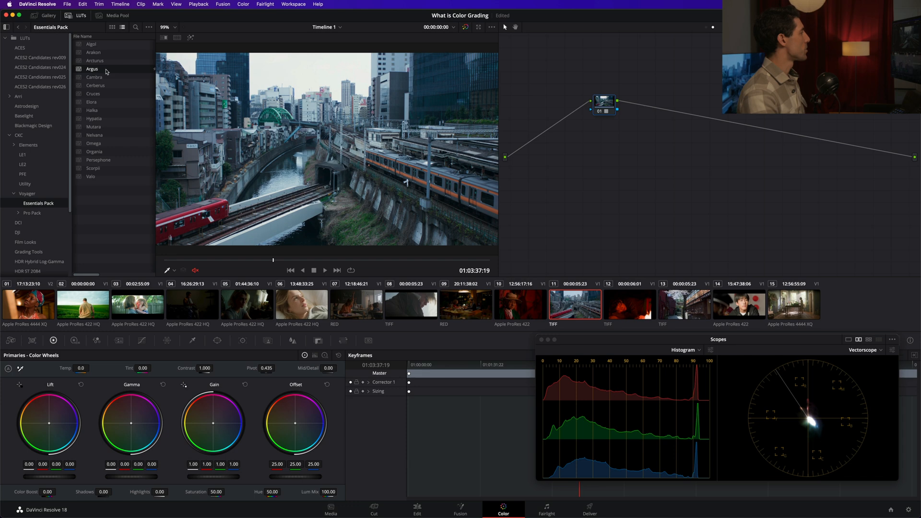
pyautogui.click(28, 303)
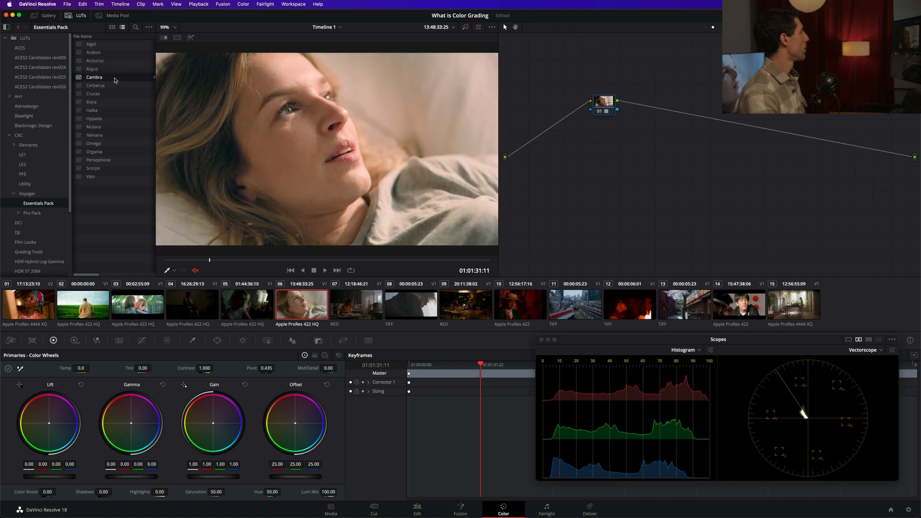
pyautogui.click(520, 304)
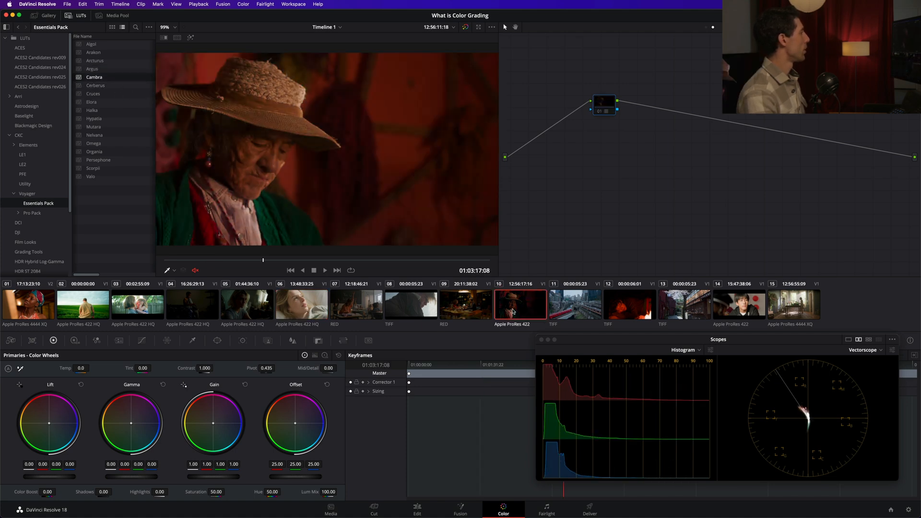
pyautogui.click(574, 304)
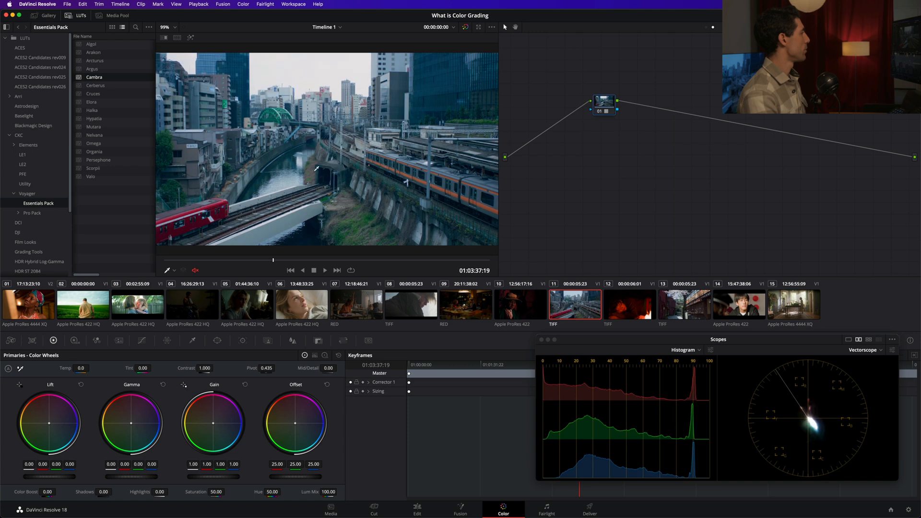
pyautogui.click(629, 304)
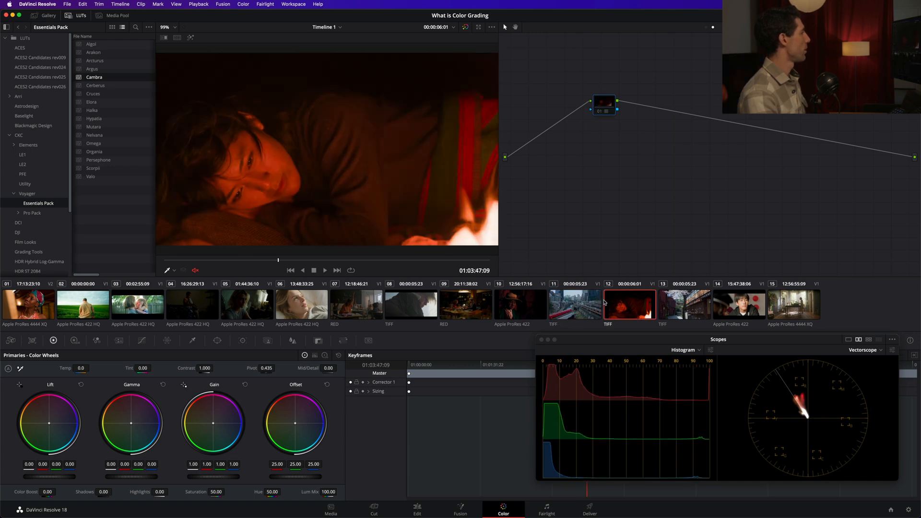
pyautogui.click(683, 304)
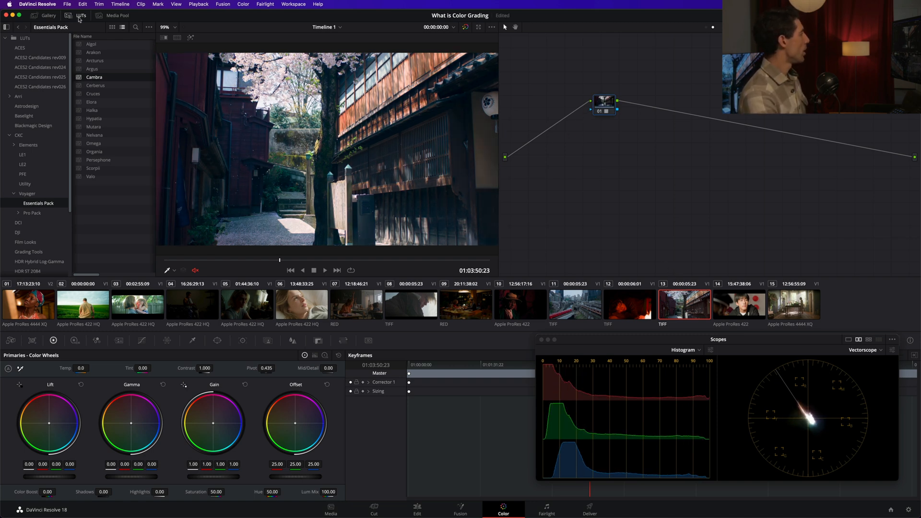
# Step: Hide the LUT browser to enlarge the viewer
pyautogui.click(81, 15)
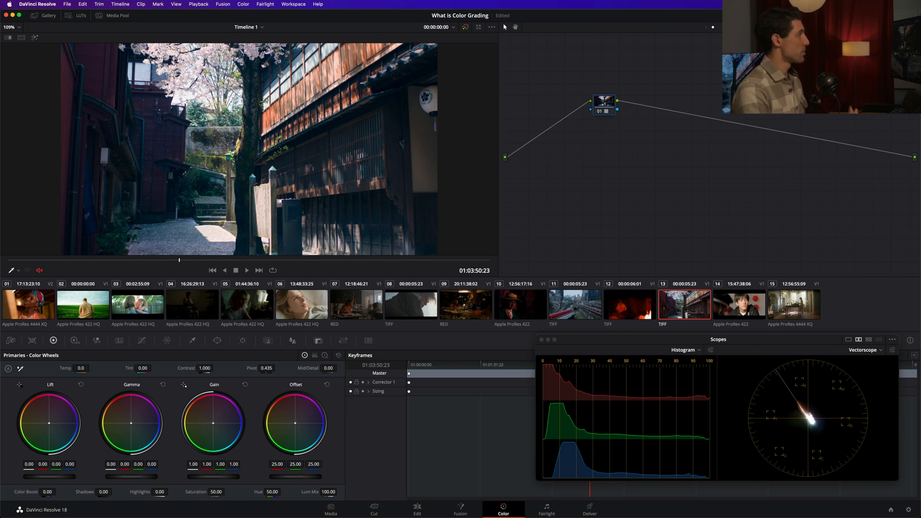
pyautogui.moveTo(594, 173)
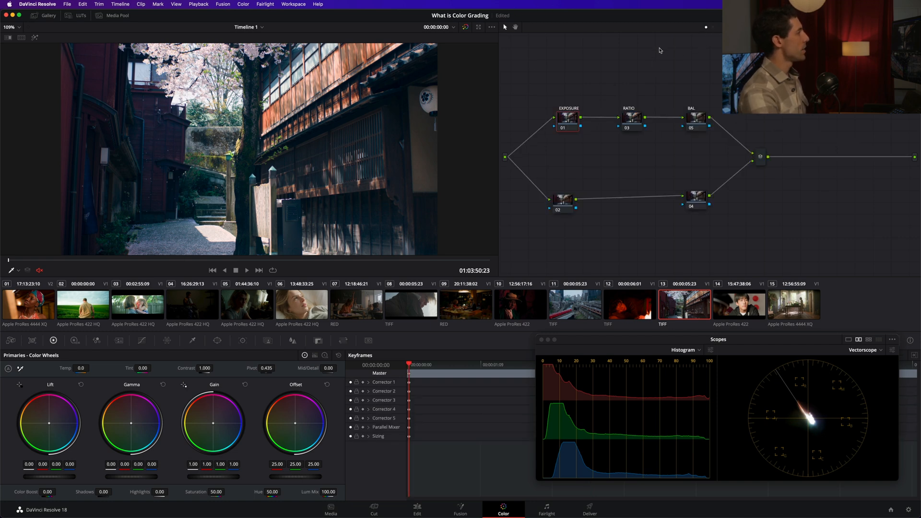
# Step: Switch to the mother-and-child clip and enlarge the floating Scopes window
pyautogui.click(27, 304)
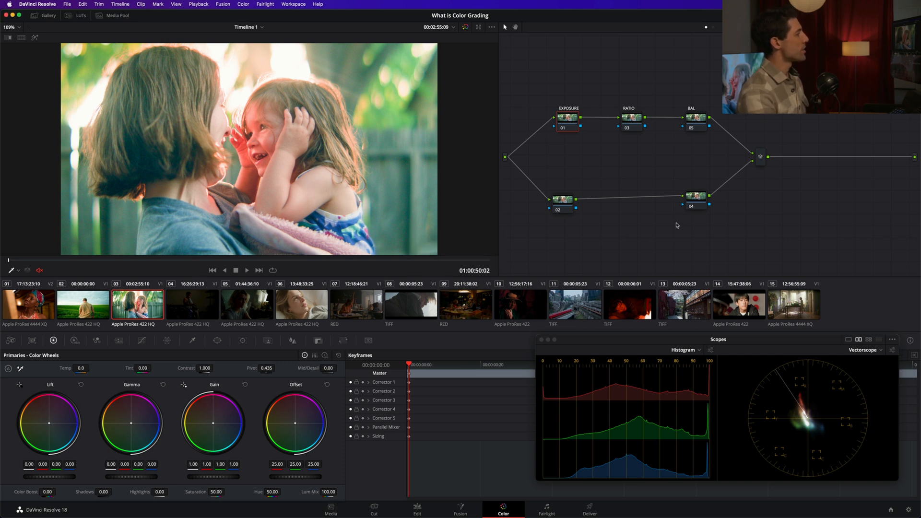
pyautogui.moveTo(705, 88)
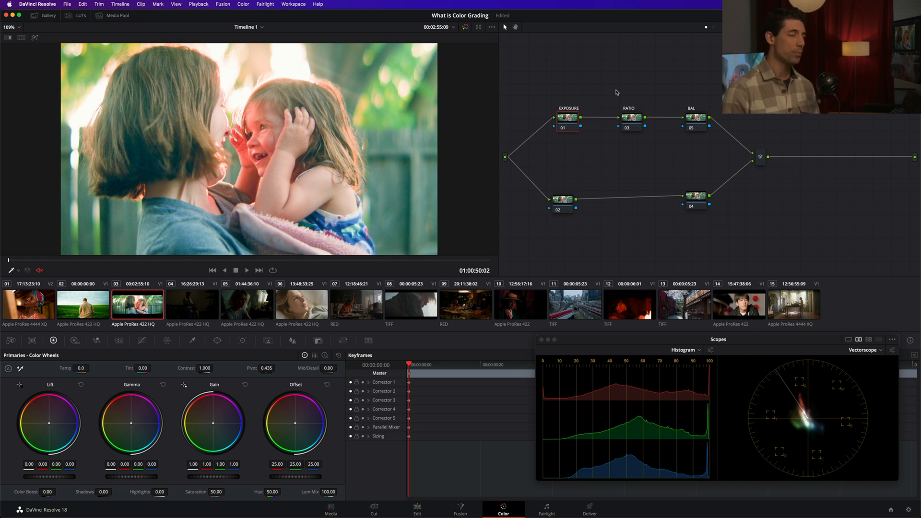
pyautogui.click(568, 119)
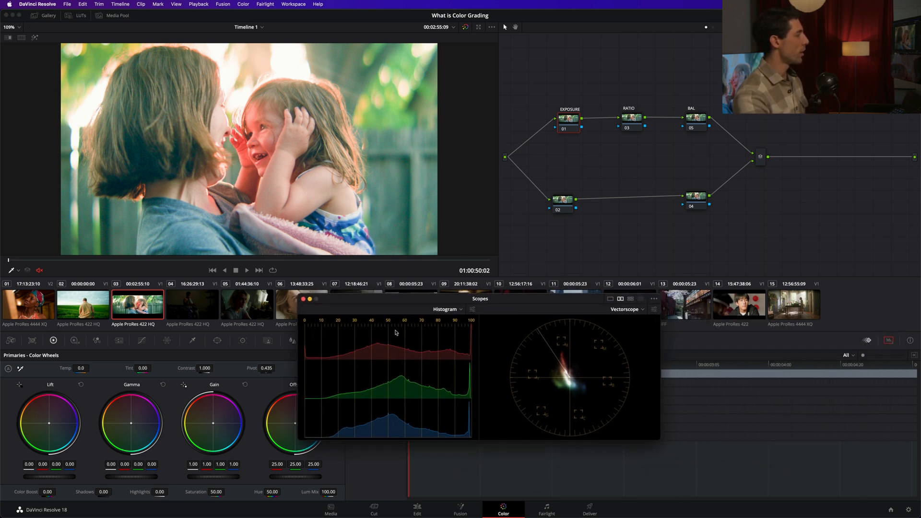
pyautogui.moveTo(376, 343)
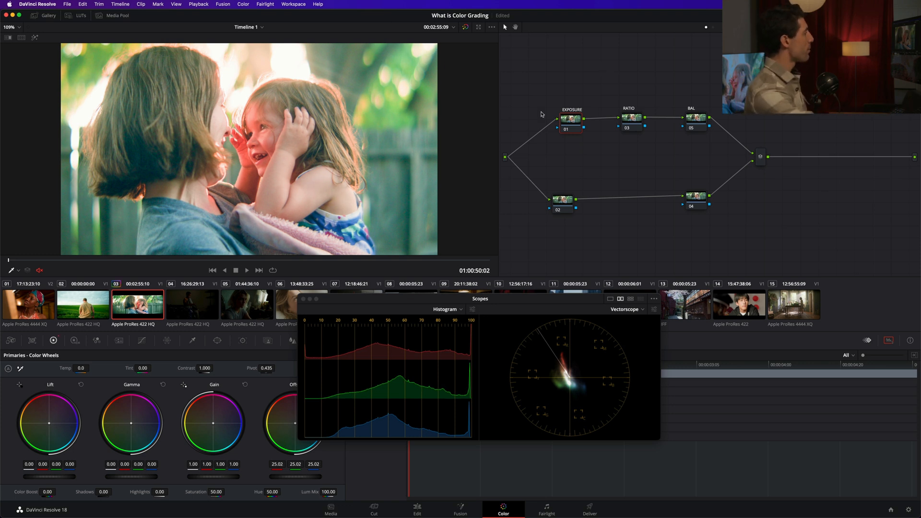
# Step: Raise the EXPOSURE node's Offset master wheel to about 40.23
pyautogui.moveTo(480, 298); pyautogui.dragTo(514, 322)
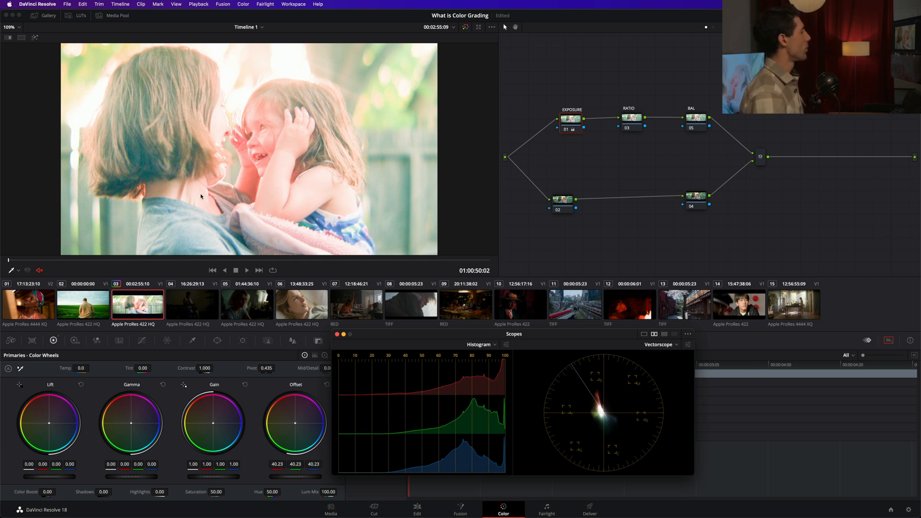
# Step: On the headscarf portrait, reset exposure, soften contrast, and cool the offset to 23.87/25.05/27.14
pyautogui.click(28, 304)
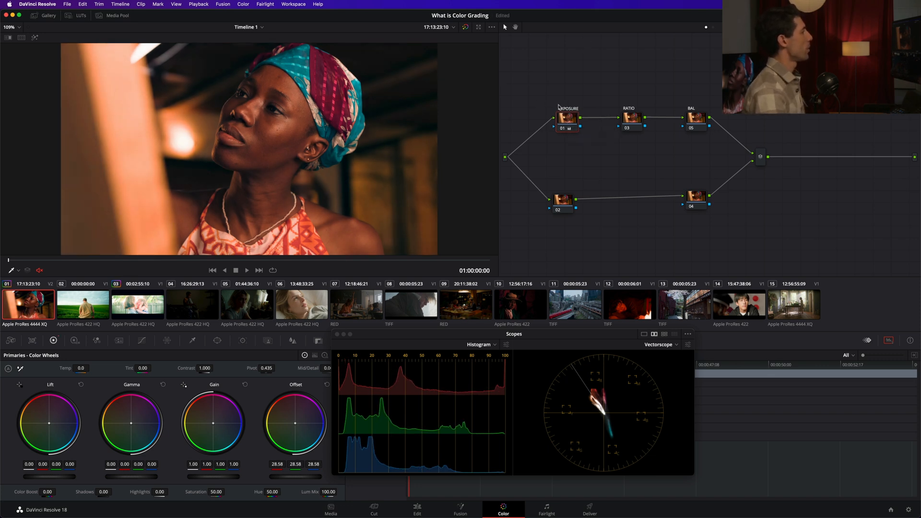
pyautogui.click(631, 117)
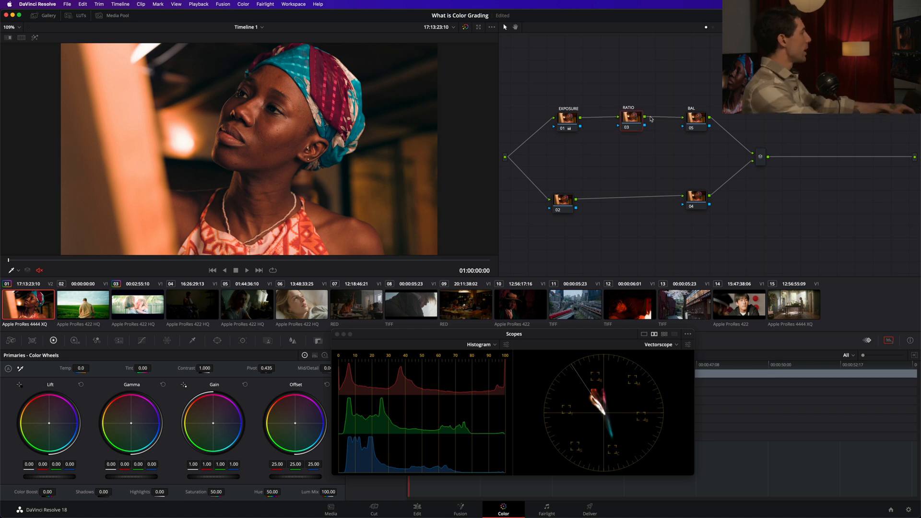
pyautogui.moveTo(204, 368); pyautogui.dragTo(202, 368)
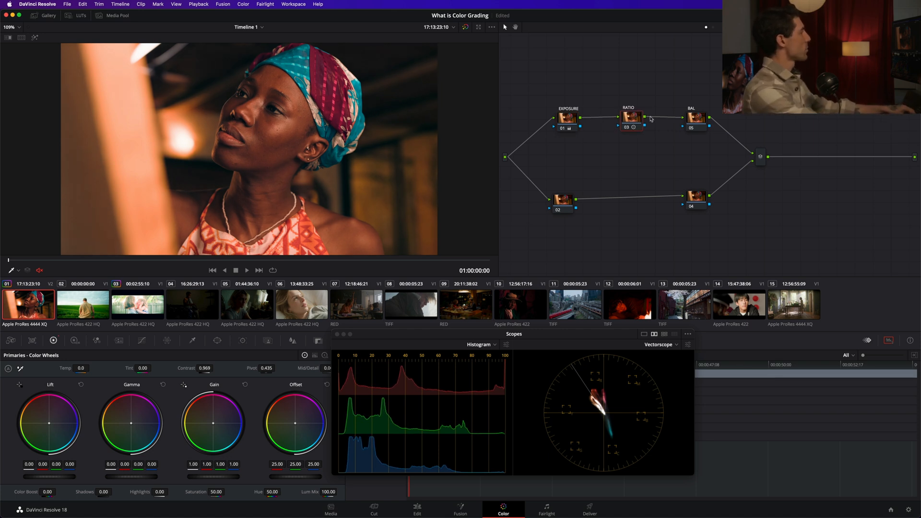
pyautogui.moveTo(266, 368); pyautogui.dragTo(264, 368)
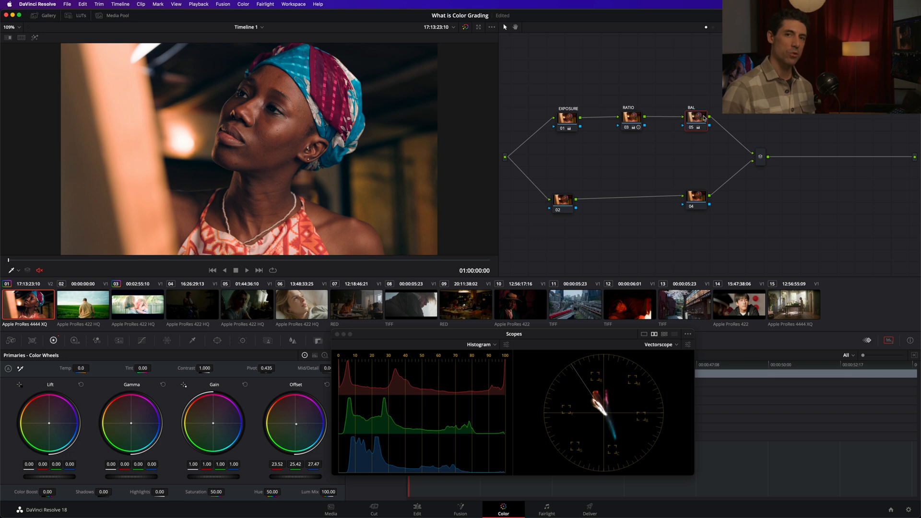
pyautogui.moveTo(423, 381)
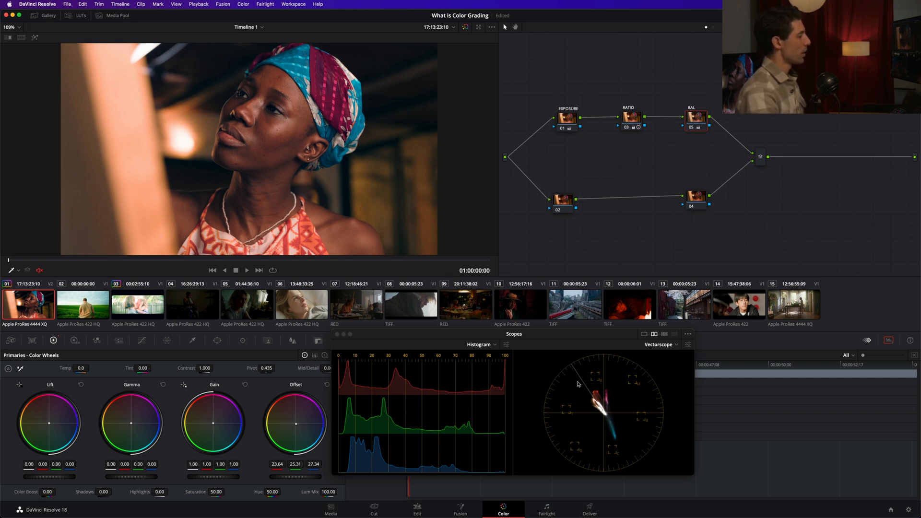
pyautogui.click(697, 118)
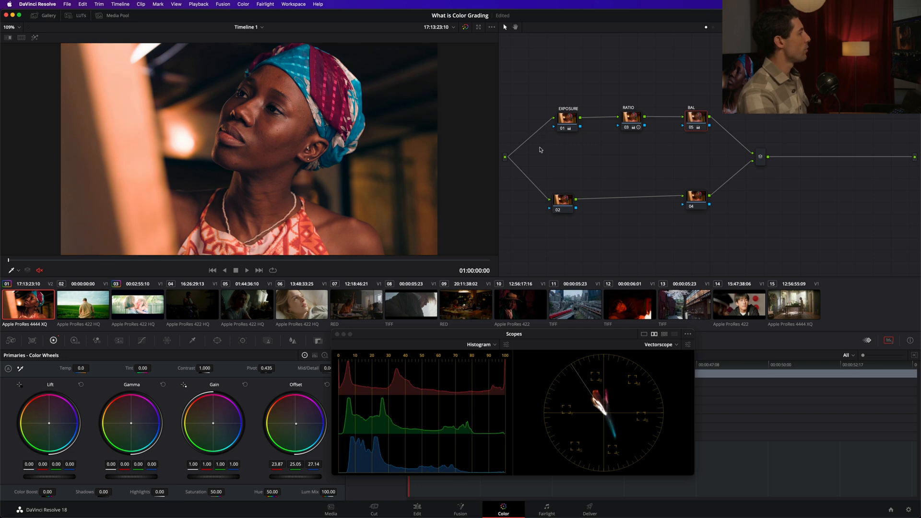
pyautogui.click(696, 117)
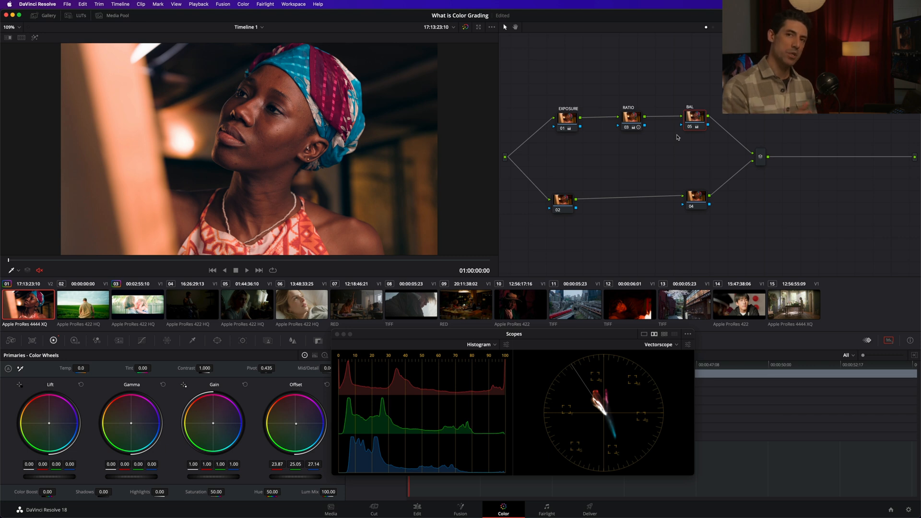
pyautogui.moveTo(421, 217)
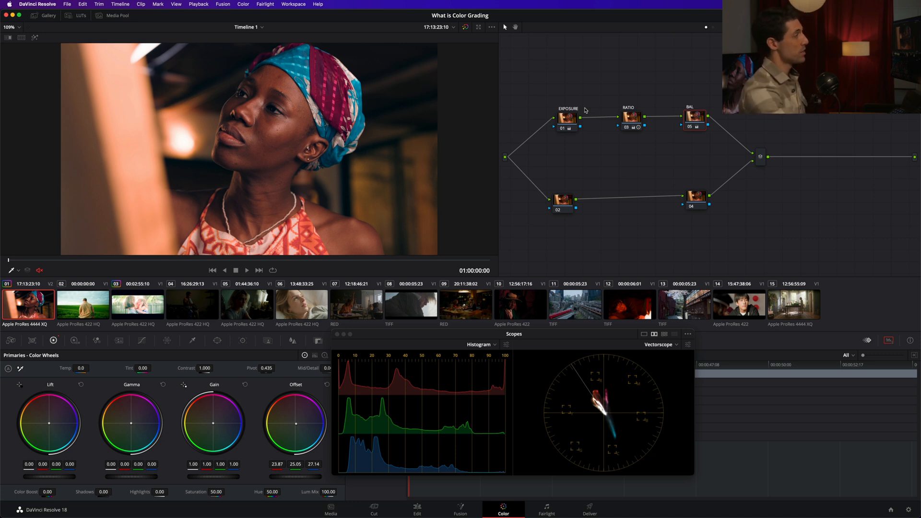
pyautogui.click(632, 117)
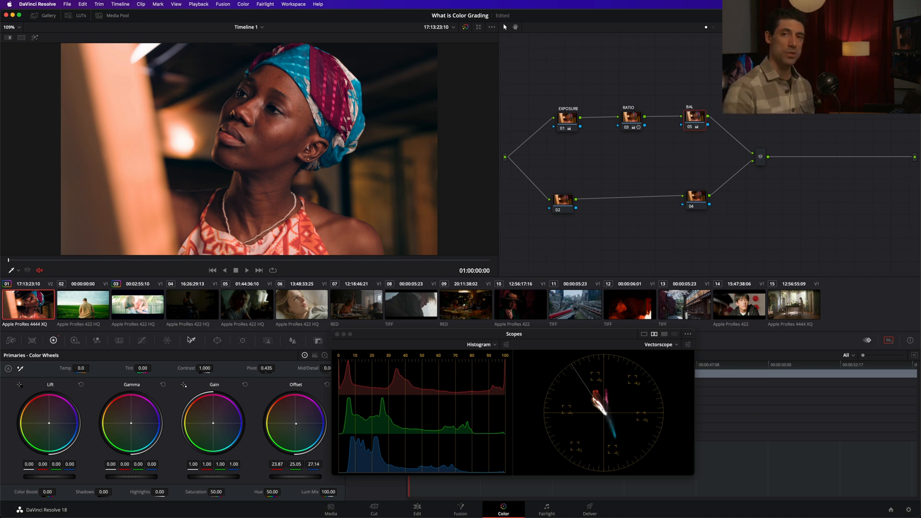
pyautogui.moveTo(192, 340)
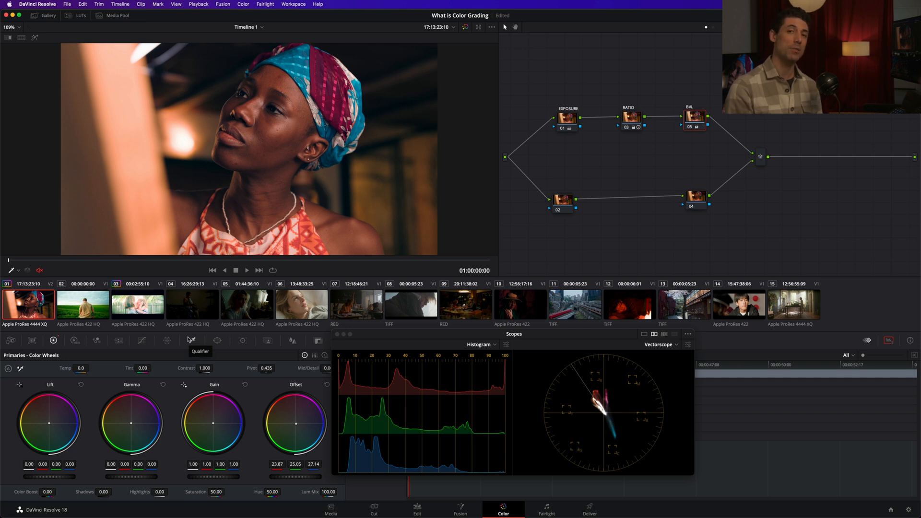
pyautogui.moveTo(191, 341)
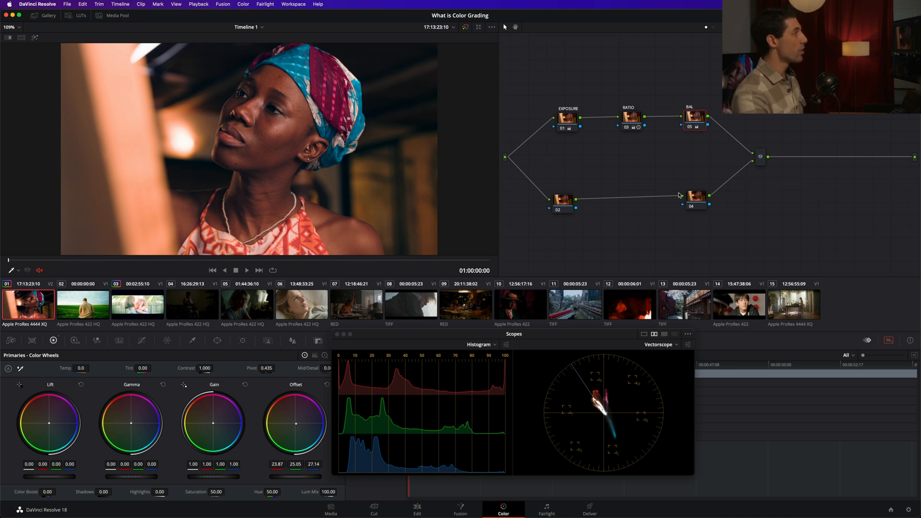
pyautogui.moveTo(701, 173)
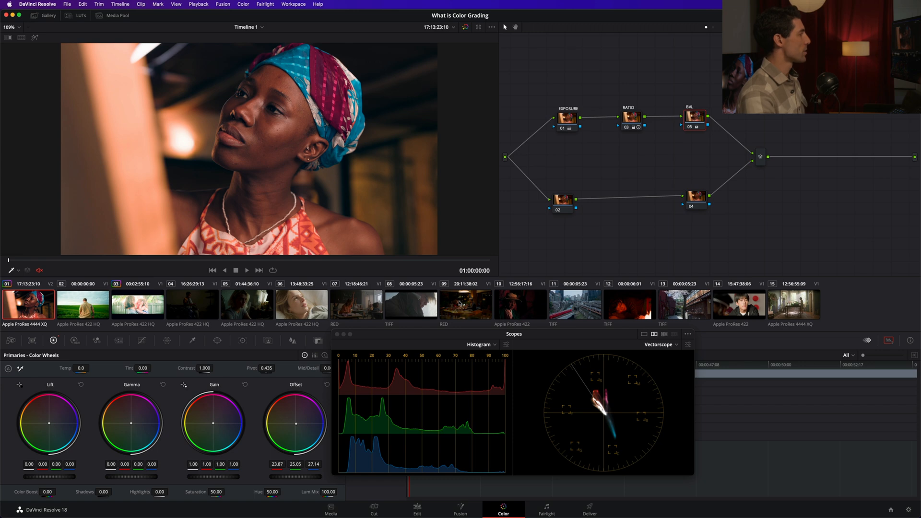
# Step: Select the dinner-table clip 09 and begin brightening it with the primaries wheels
pyautogui.click(465, 304)
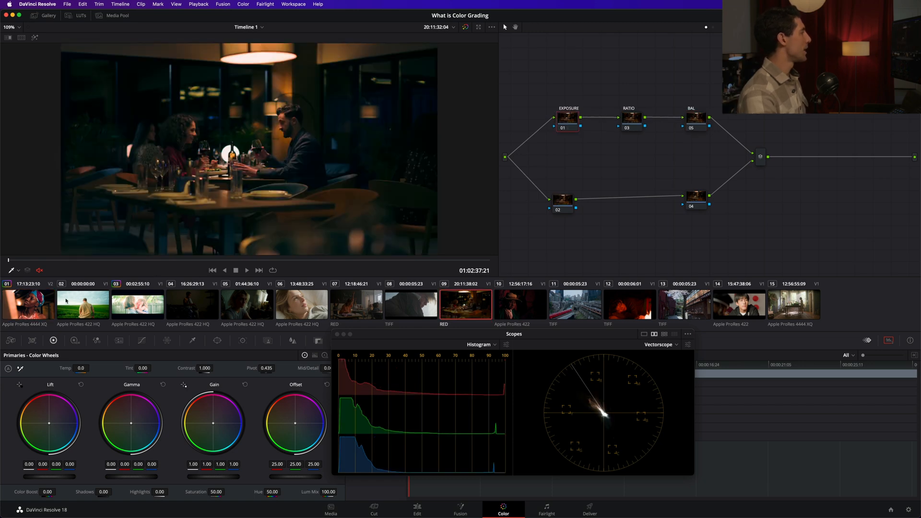
pyautogui.moveTo(555, 137)
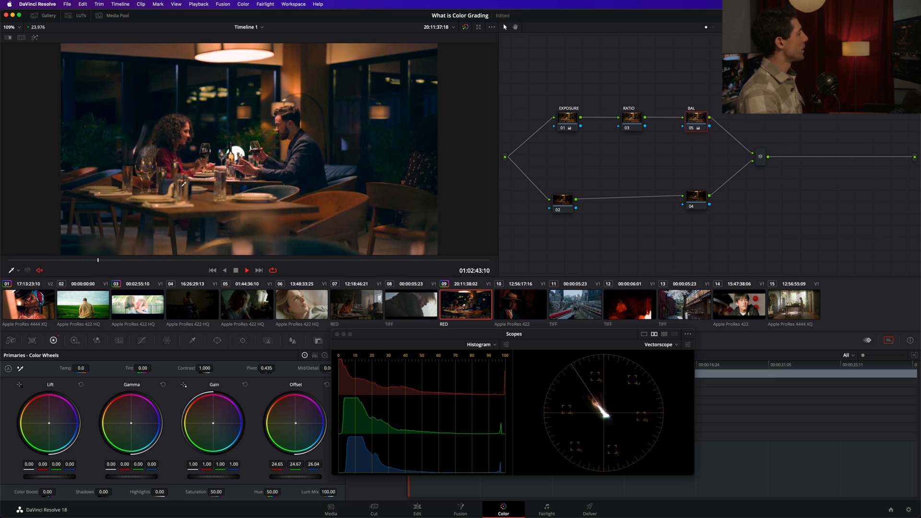
pyautogui.click(246, 271)
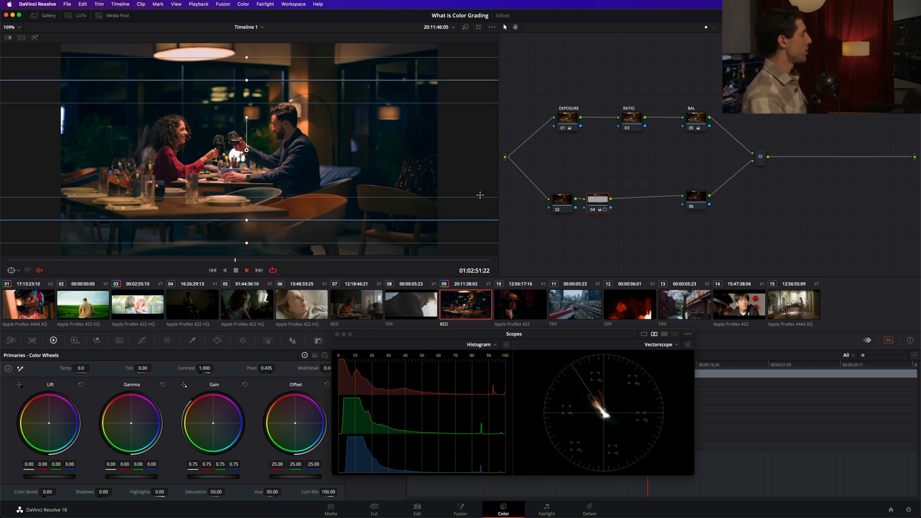
pyautogui.moveTo(508, 183)
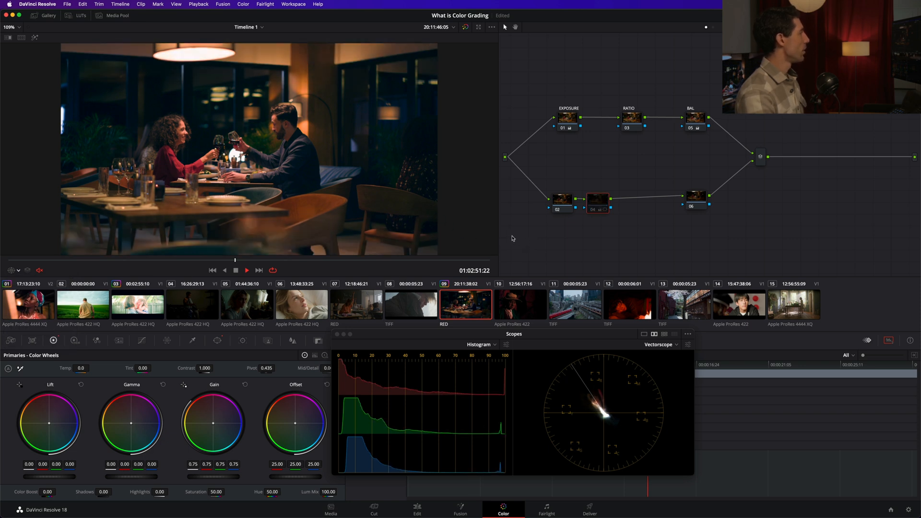
pyautogui.moveTo(476, 236)
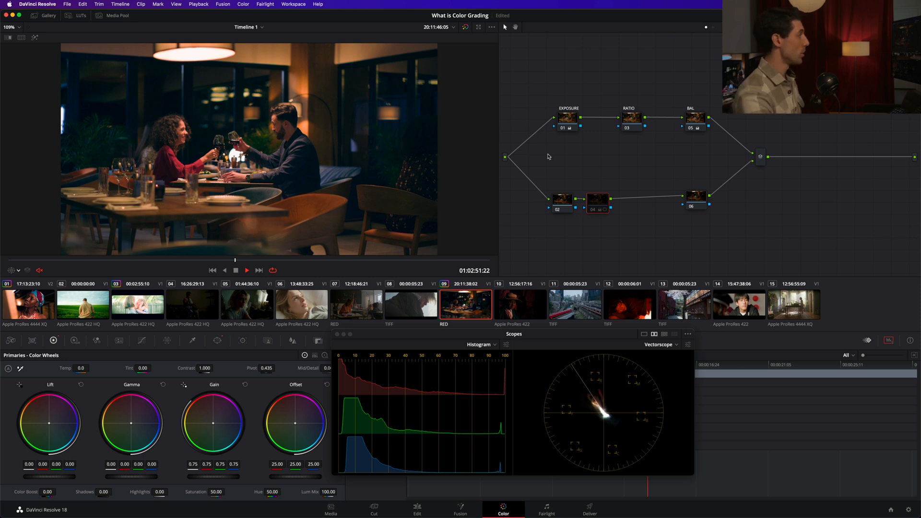
# Step: Turn off Bypass Color Management for the dinner clip
pyautogui.rightClick(466, 304)
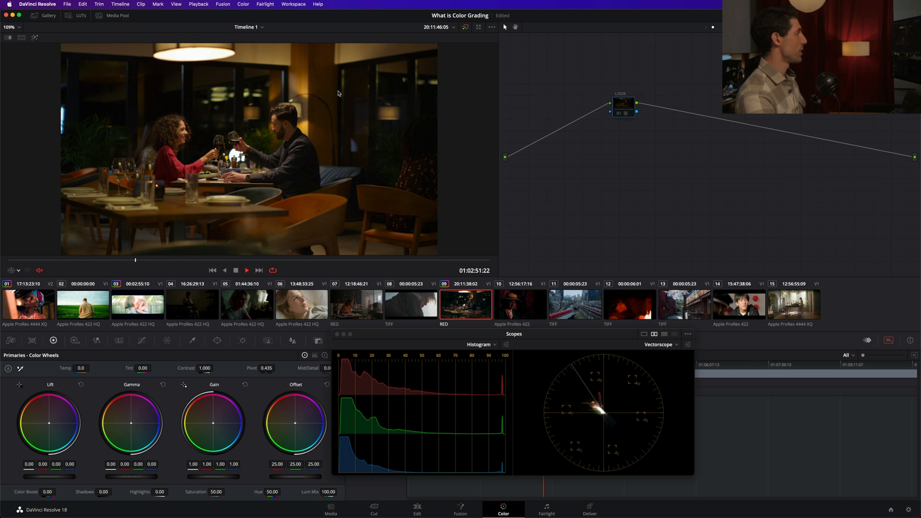
pyautogui.rightClick(466, 304)
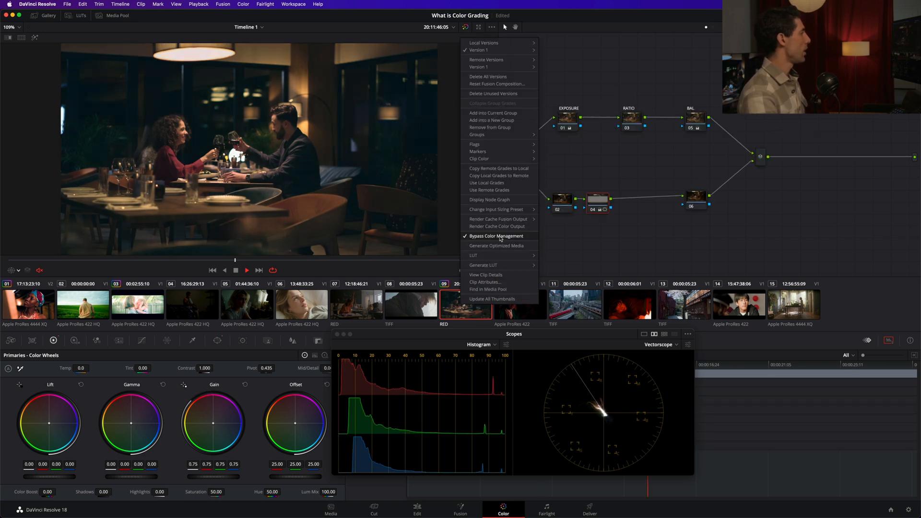
pyautogui.click(496, 236)
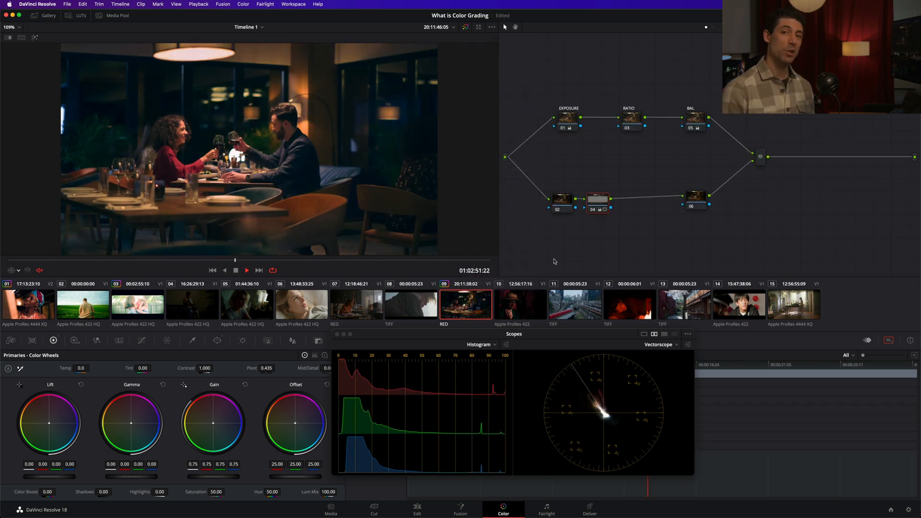